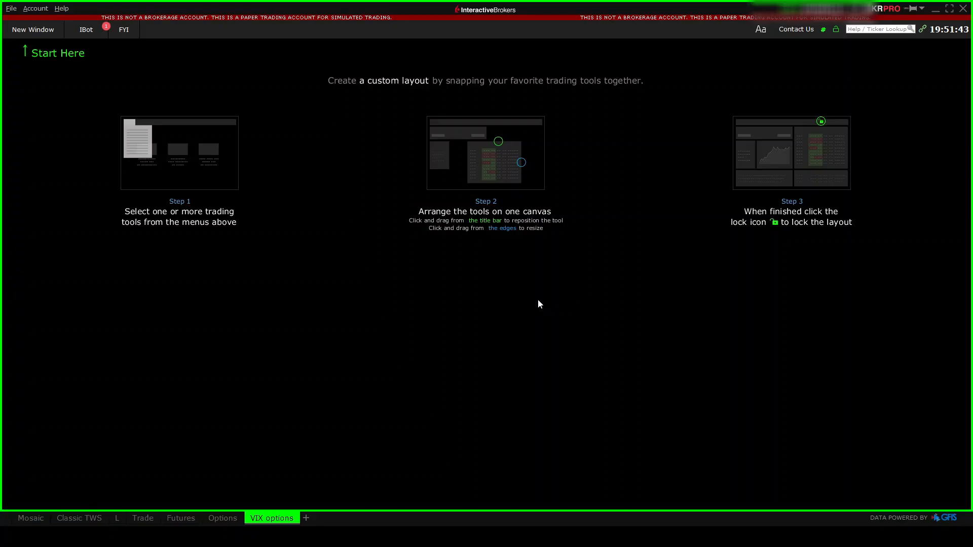
{"action": "mouse_move", "coordinate": [533, 296]}
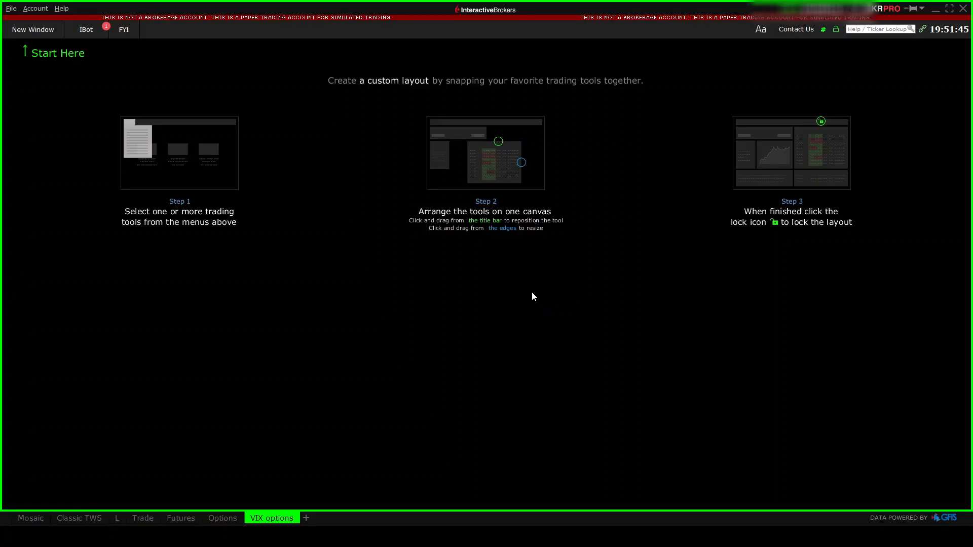
{"action": "mouse_move", "coordinate": [130, 121]}
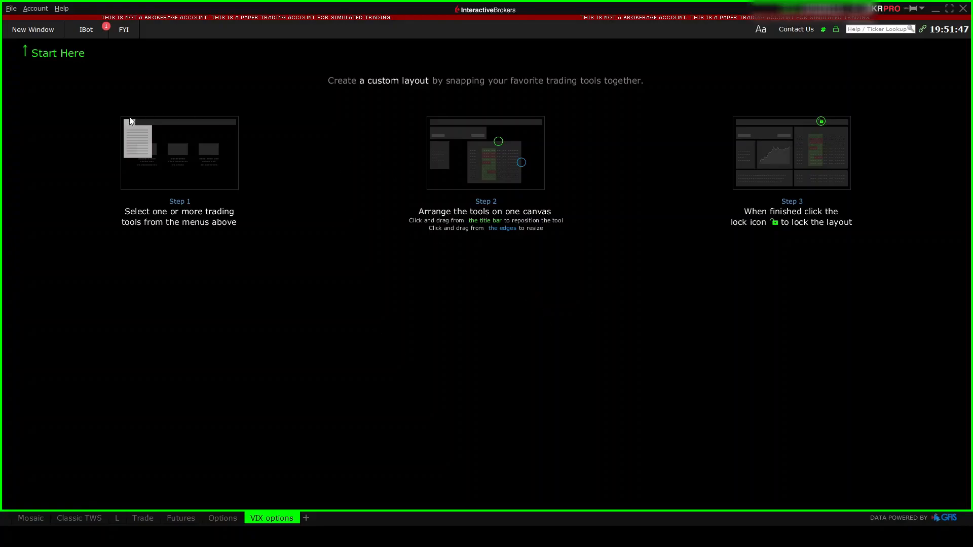
Step: Add an hourly VIX index chart and a stacked copy beneath it
{"action": "left_click", "coordinate": [32, 29]}
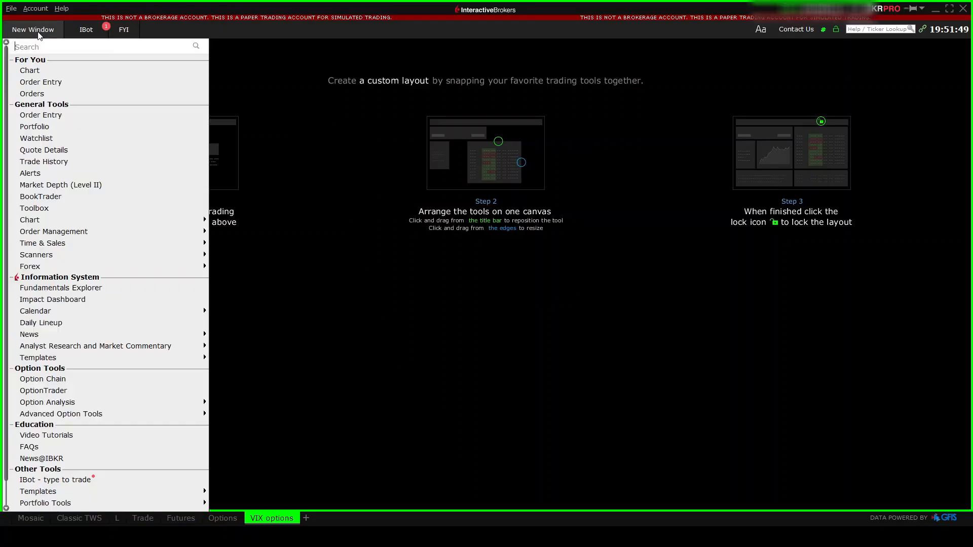
{"action": "left_click", "coordinate": [30, 70]}
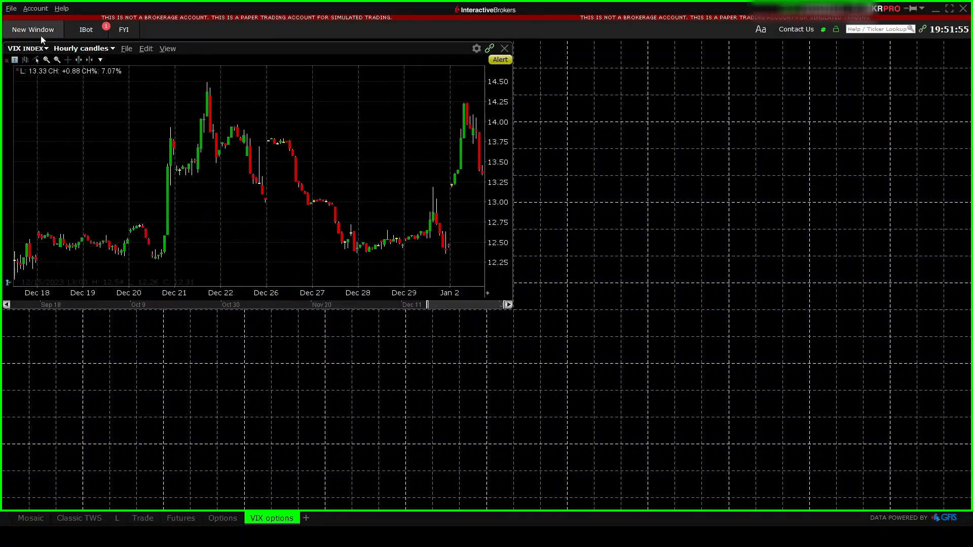
{"action": "left_click", "coordinate": [33, 30]}
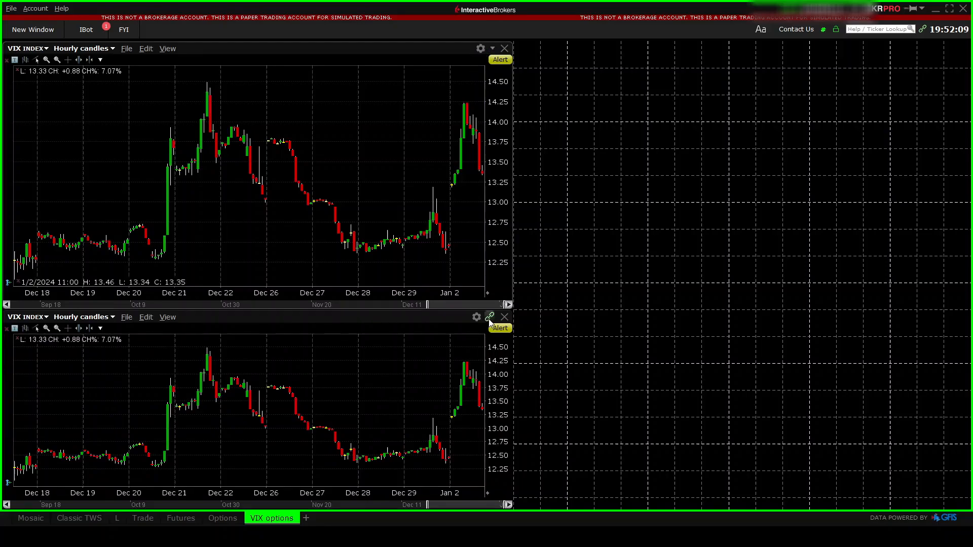
{"action": "mouse_move", "coordinate": [207, 186]}
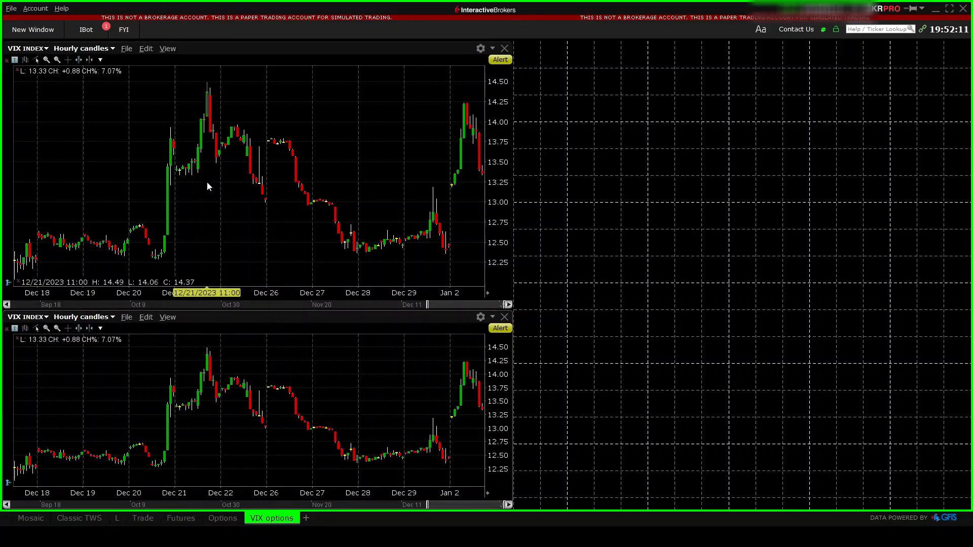
Step: Switch the lower chart's symbol to SPY by typing SP
{"action": "type", "text": "SPY"}
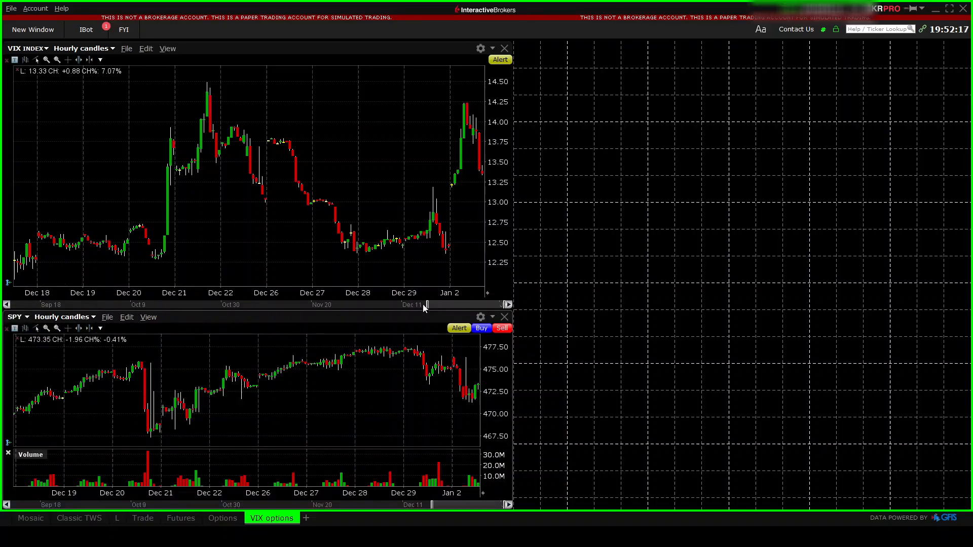
{"action": "mouse_move", "coordinate": [461, 293]}
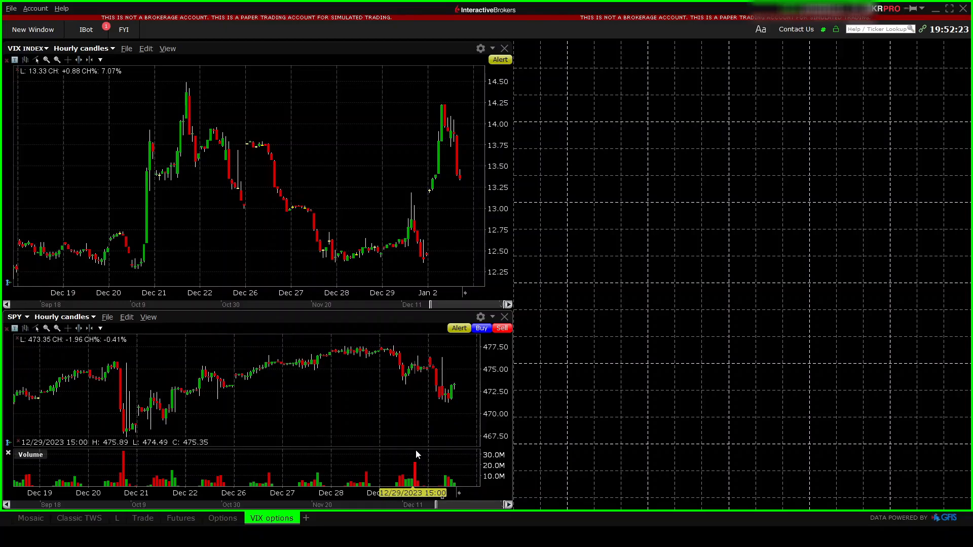
Step: Add a VIX side-by-side put/call option chain to the right of the charts
{"action": "left_click", "coordinate": [33, 29]}
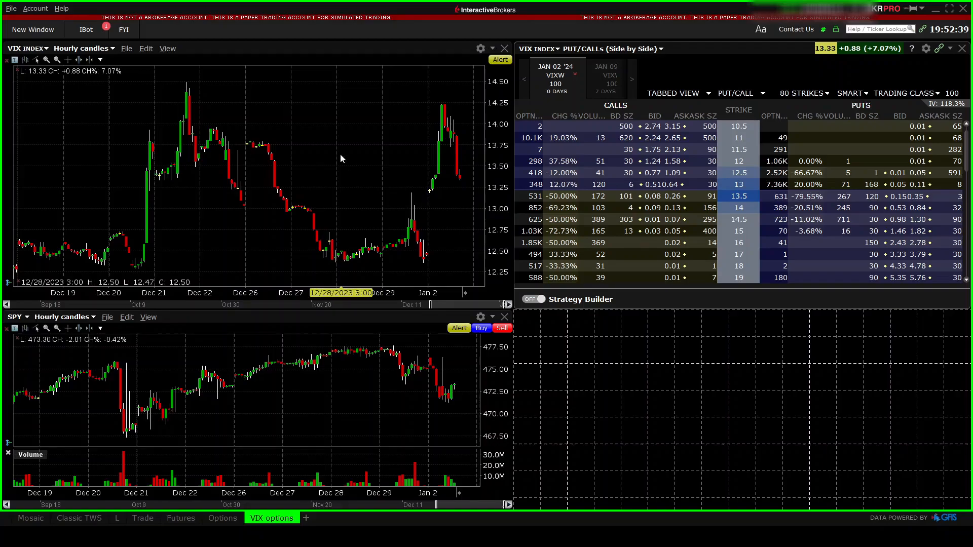
Step: Add an order entry ticket and orders activity list under the option chain
{"action": "left_click", "coordinate": [33, 29]}
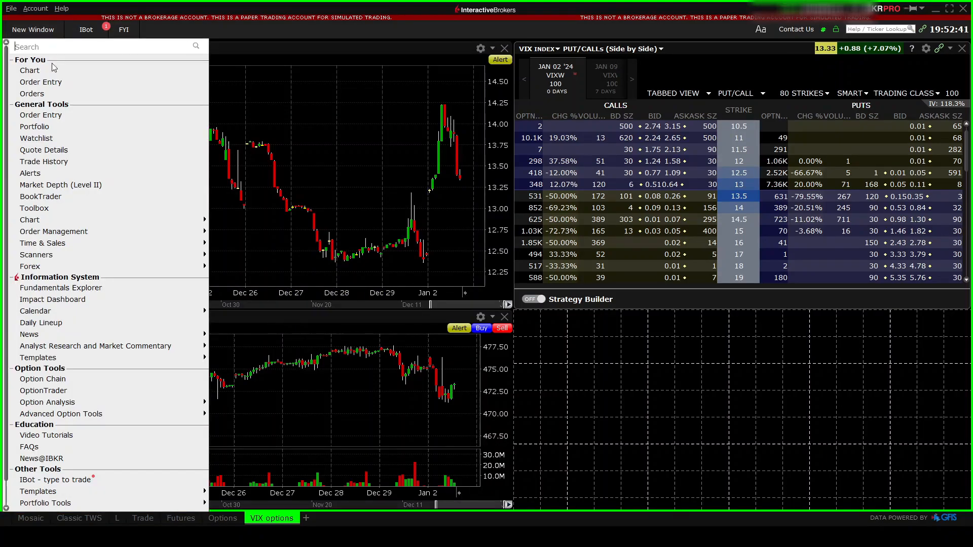
{"action": "left_click", "coordinate": [41, 81]}
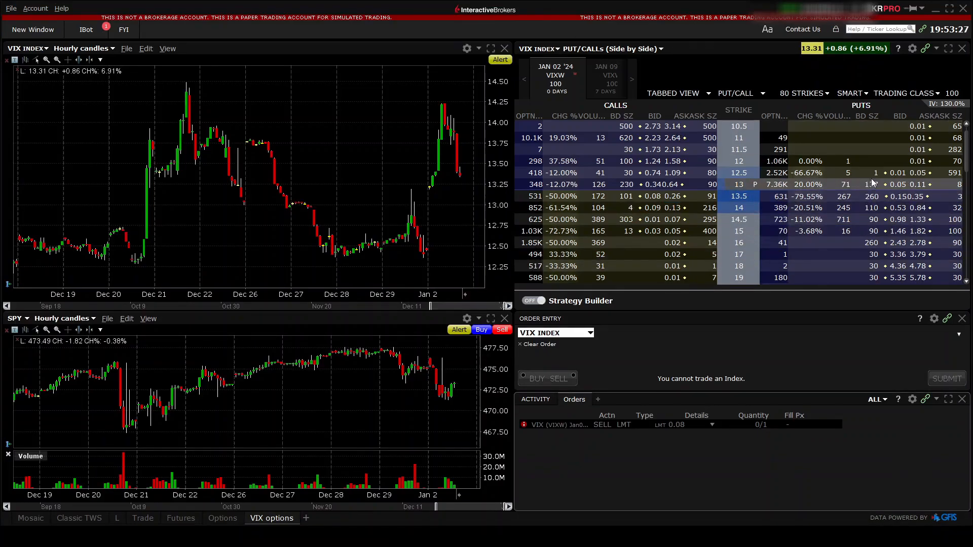
Step: Load the VIXW Jan 02 '24 15 call into the order ticket
{"action": "left_click", "coordinate": [899, 172]}
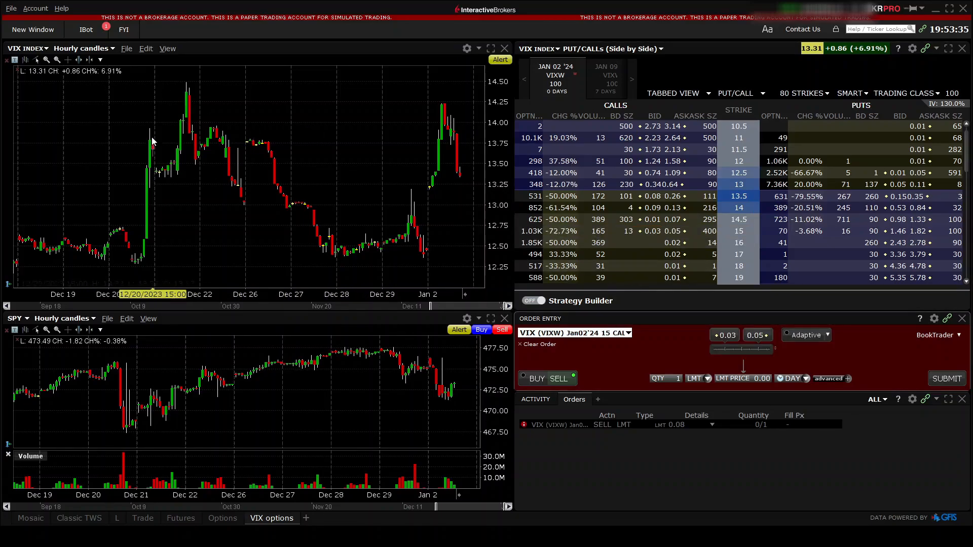
{"action": "mouse_move", "coordinate": [158, 134]}
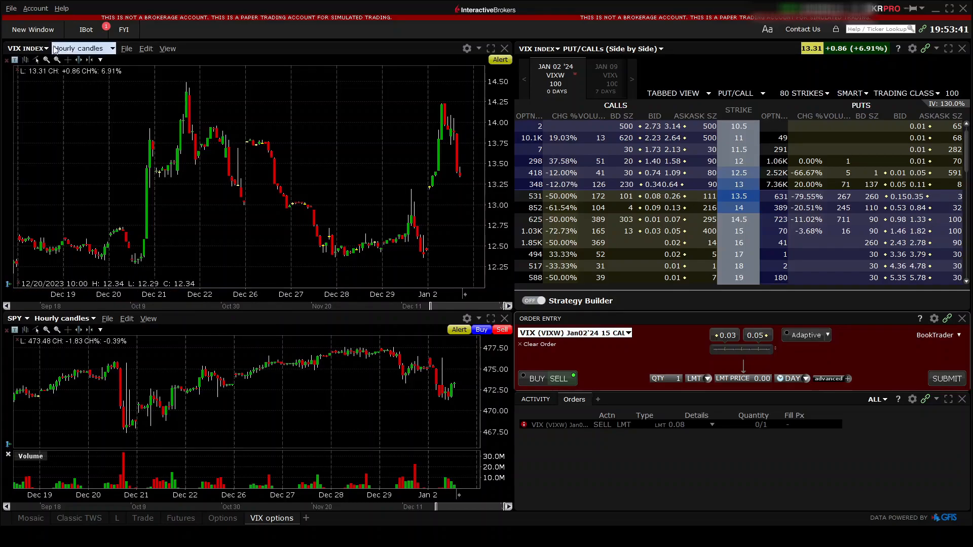
Step: Change the top chart's symbol to VXX
{"action": "left_click", "coordinate": [25, 48]}
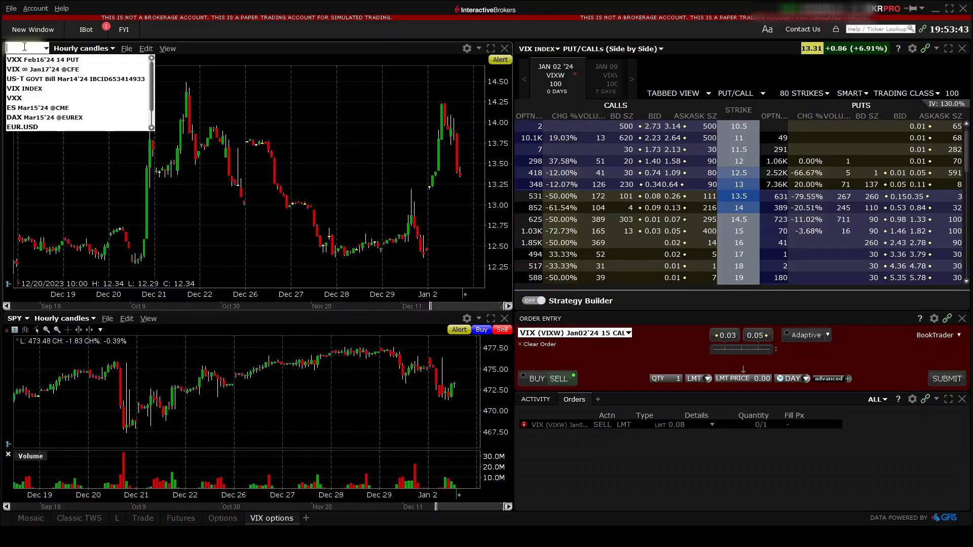
{"action": "type", "text": "VXX"}
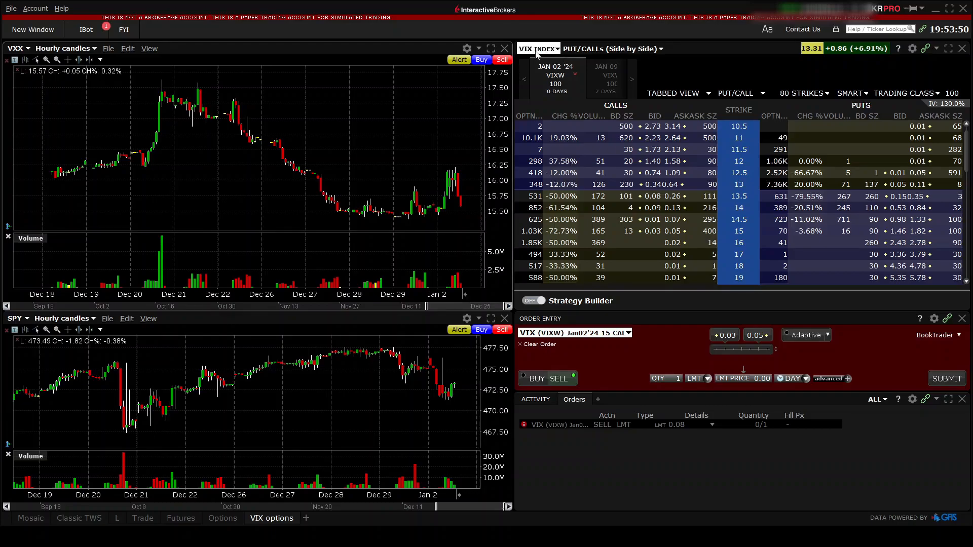
Step: Pick VXX as the option chain's underlying from the recent symbols list
{"action": "left_click", "coordinate": [538, 49]}
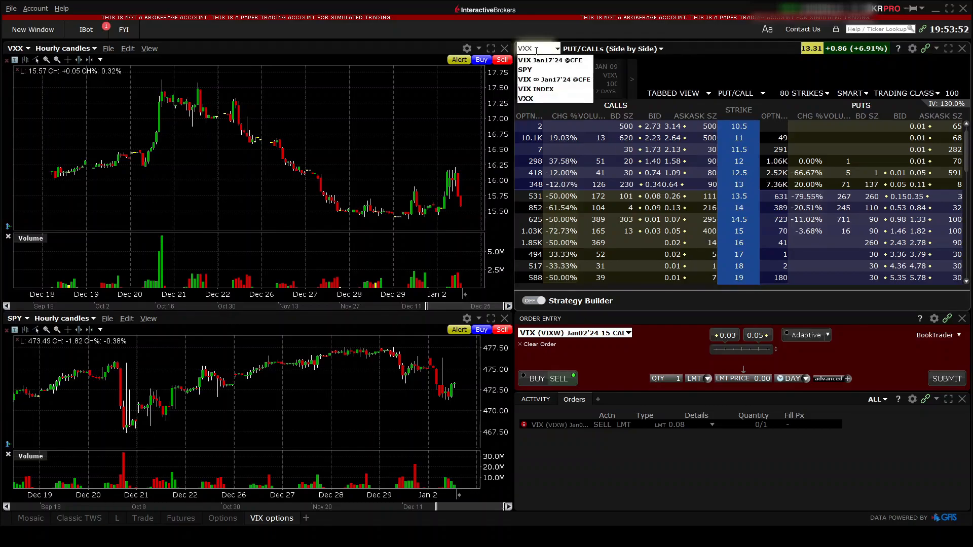
{"action": "left_click", "coordinate": [532, 98]}
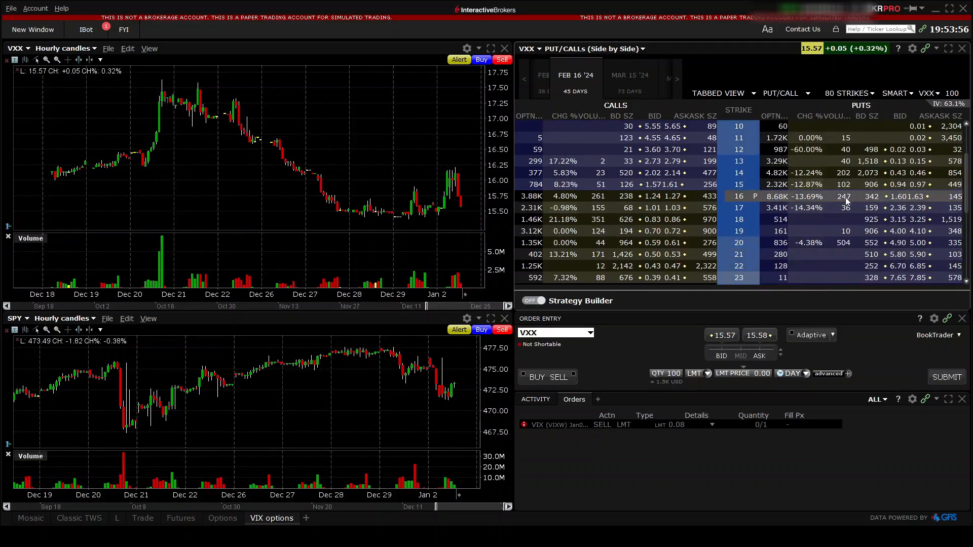
{"action": "mouse_move", "coordinate": [841, 209]}
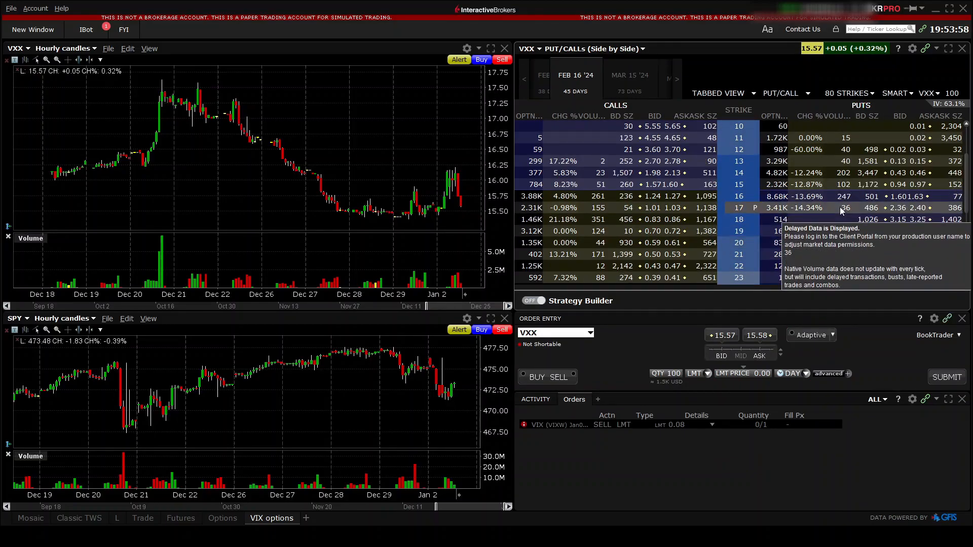